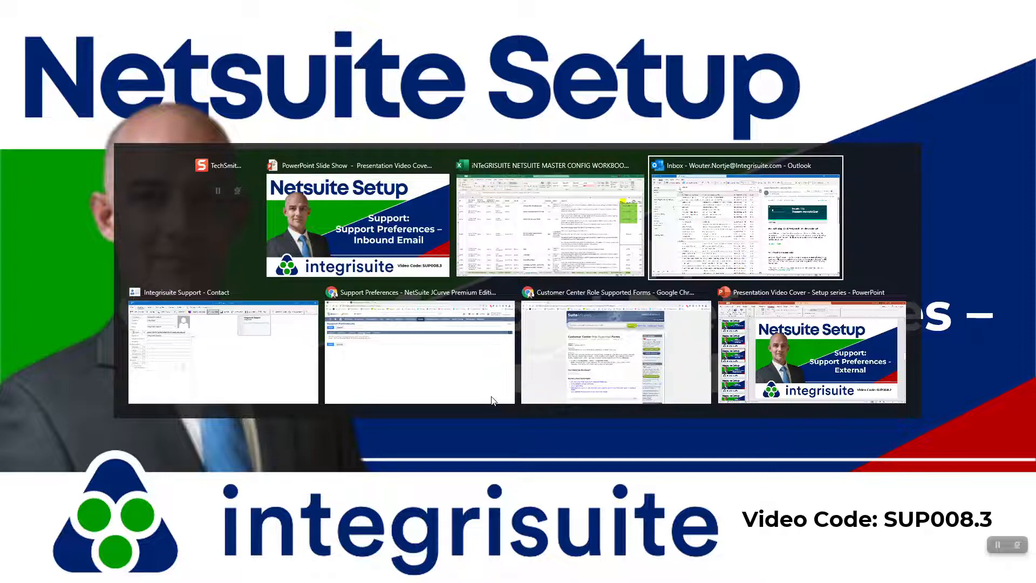
Bring the NetSuite master config workbook forward to the Support ONE PAGE row SUP039
{"action": "left_click", "coordinate": [550, 222]}
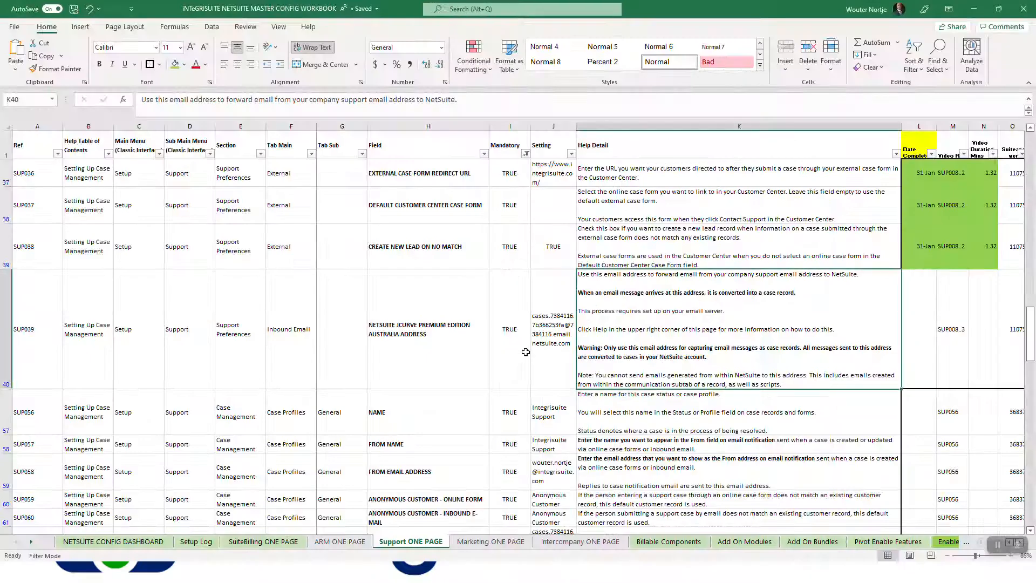
{"action": "left_click", "coordinate": [428, 329]}
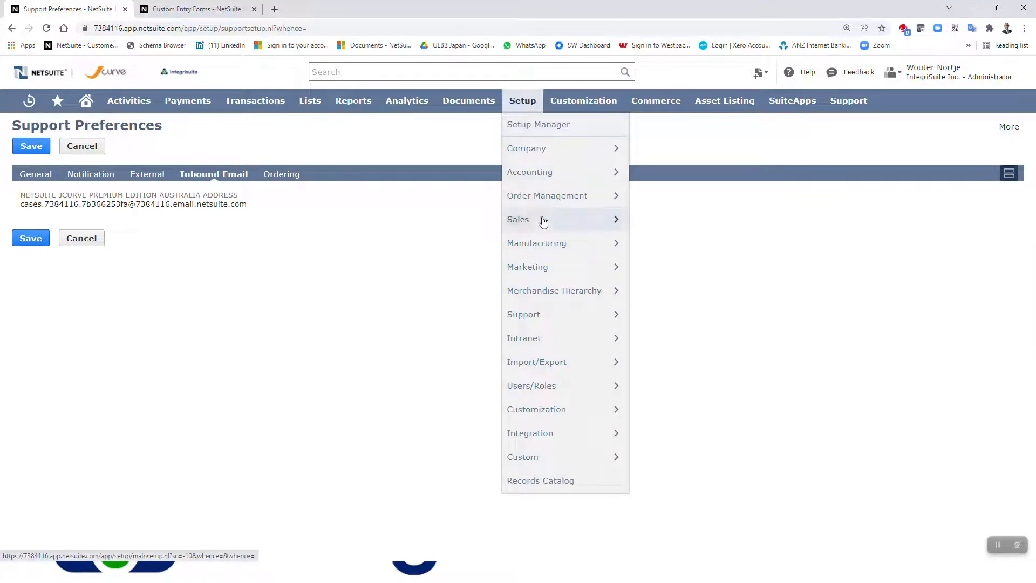
{"action": "mouse_move", "coordinate": [524, 314]}
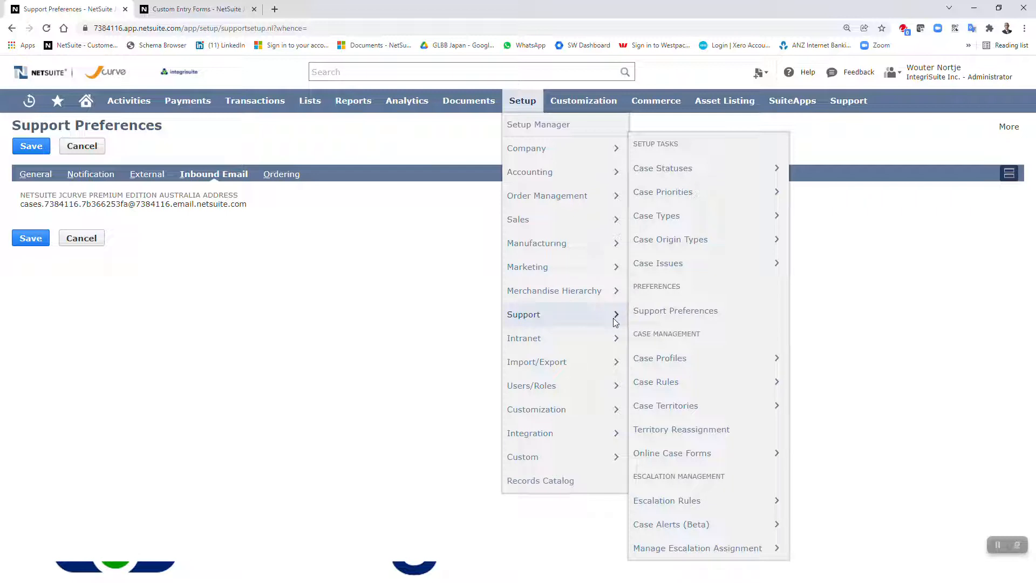
{"action": "left_click", "coordinate": [675, 310]}
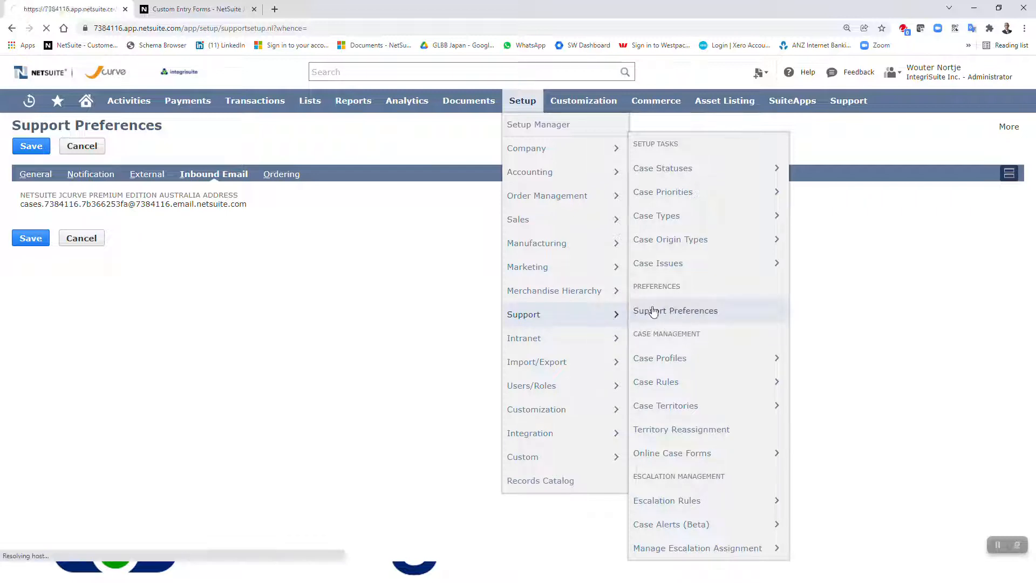
{"action": "left_click", "coordinate": [675, 310]}
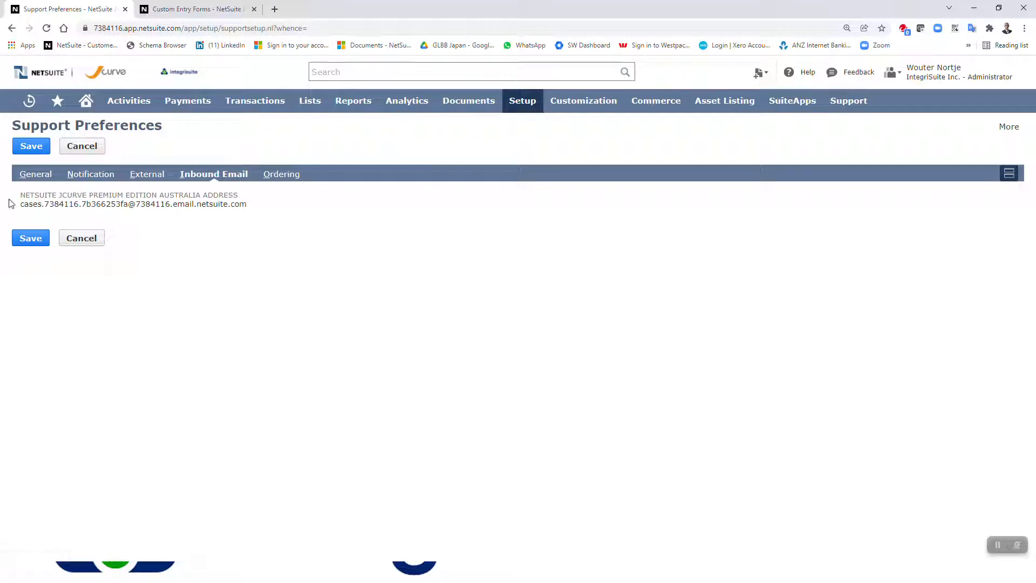
{"action": "mouse_move", "coordinate": [224, 203]}
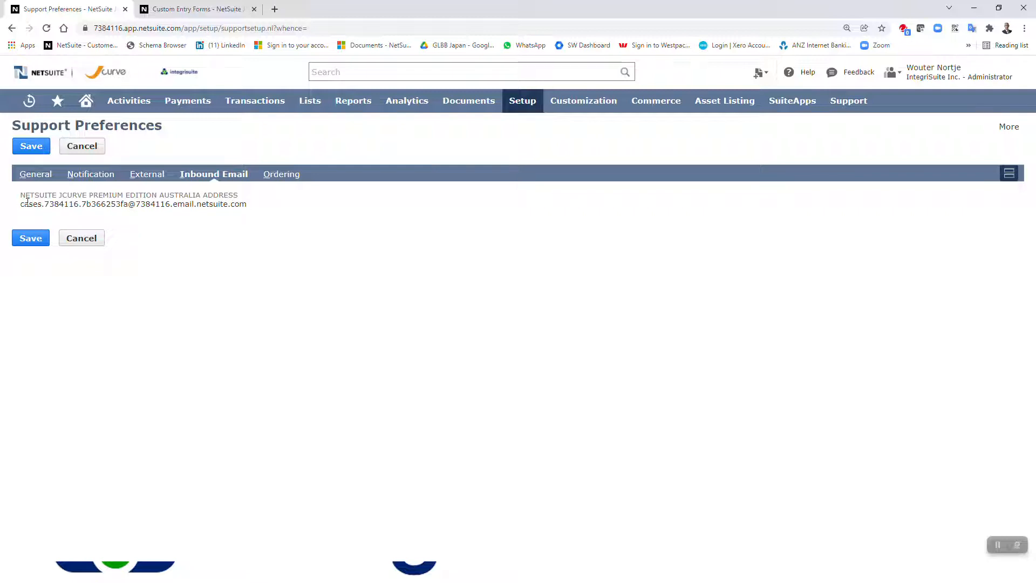
{"action": "key", "text": "alt+tab"}
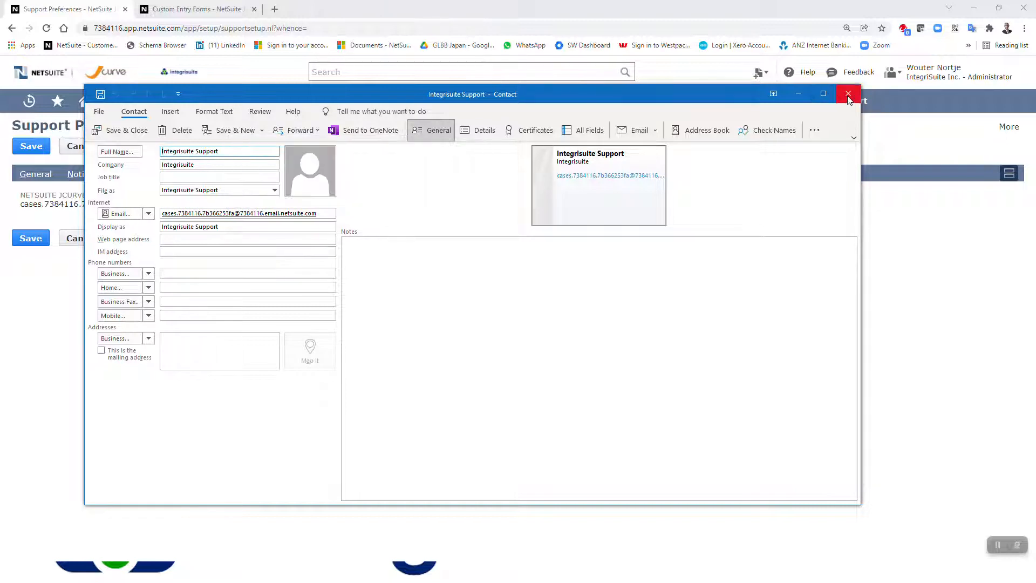
{"action": "mouse_move", "coordinate": [849, 94]}
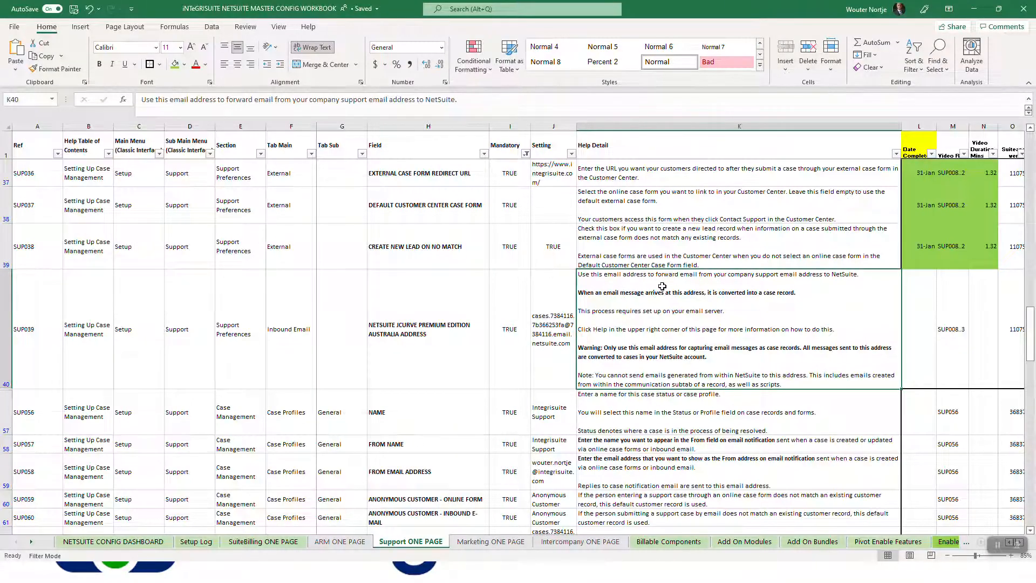
{"action": "mouse_move", "coordinate": [751, 278]}
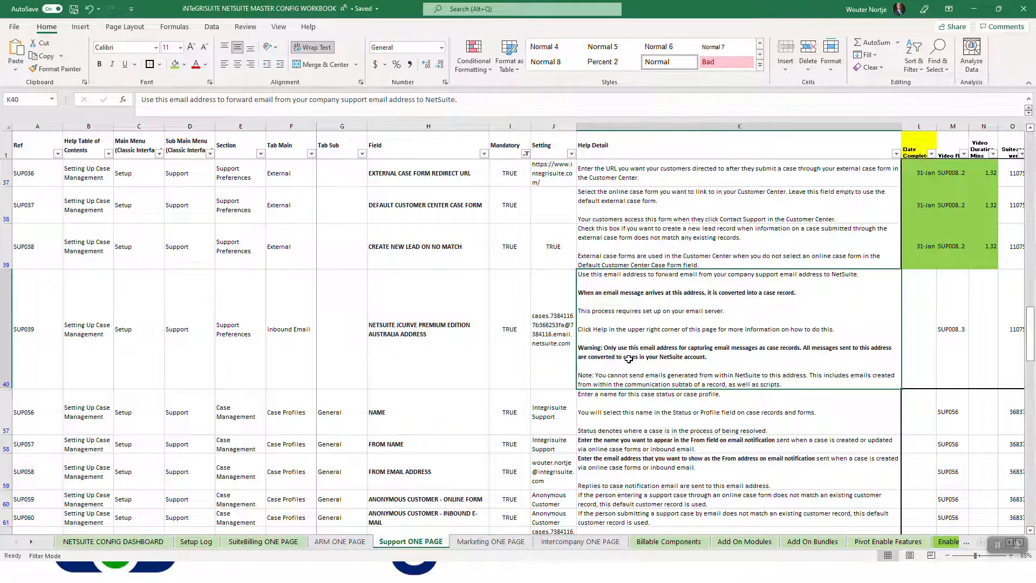
{"action": "mouse_move", "coordinate": [624, 368]}
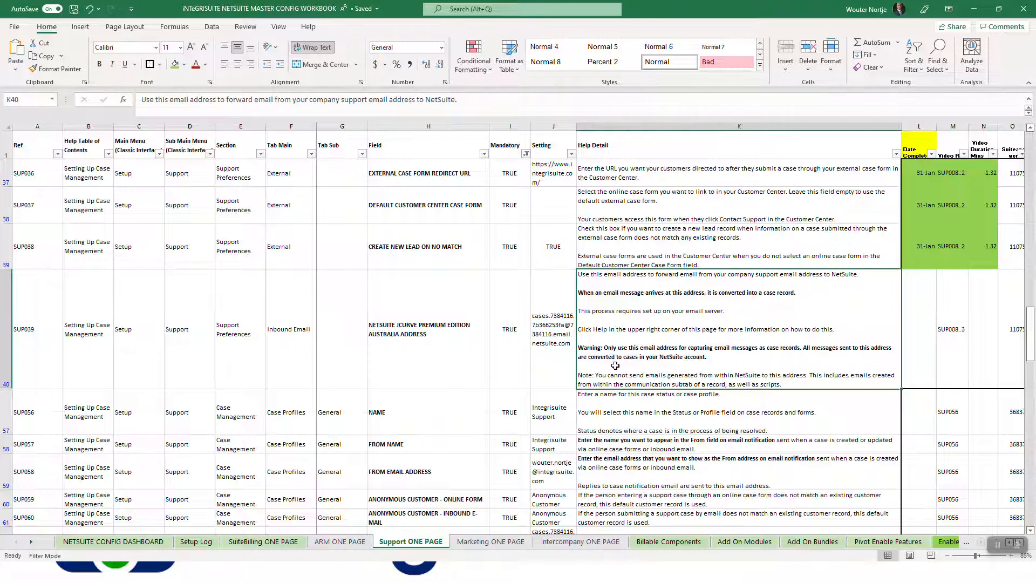
{"action": "mouse_move", "coordinate": [635, 375]}
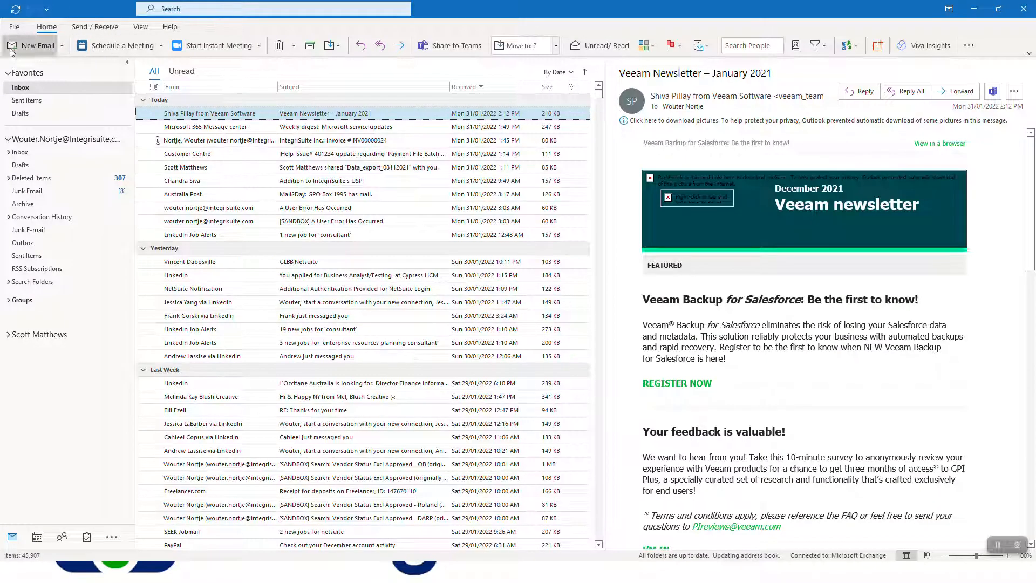
Start a new Outlook email addressed to NetSuite Customer Support
{"action": "left_click", "coordinate": [33, 45]}
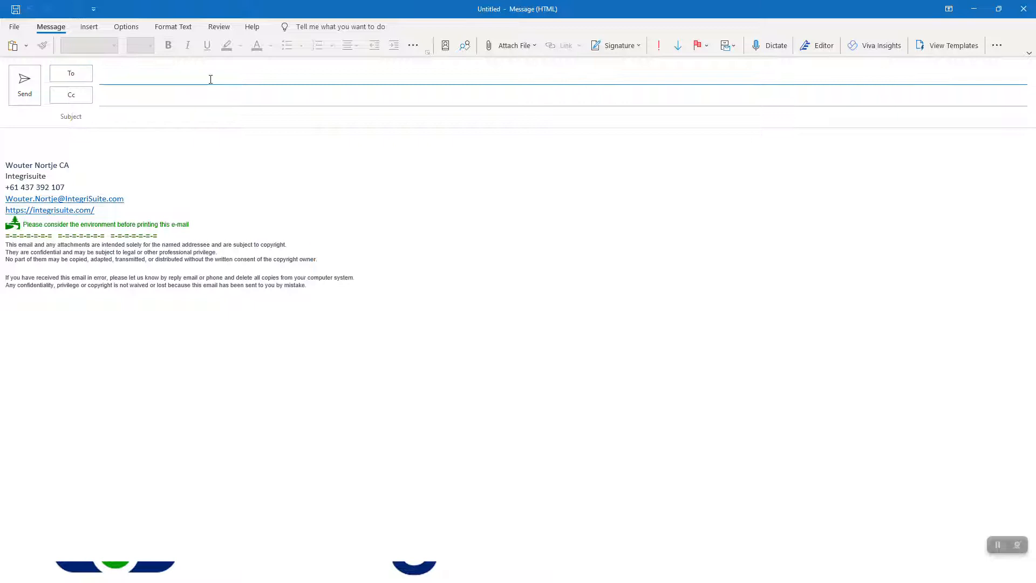
{"action": "type", "text": "netsuite sup"}
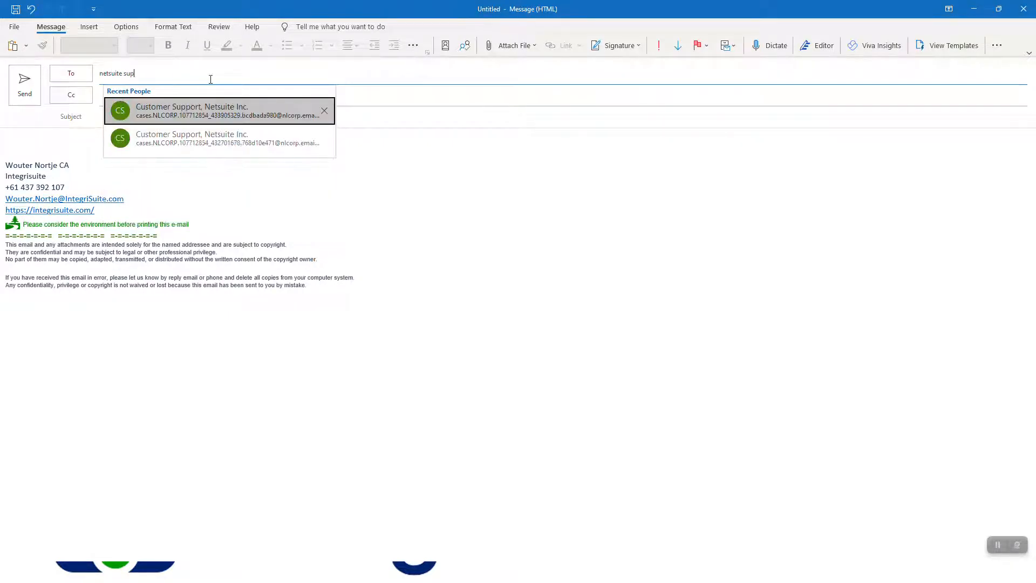
{"action": "mouse_move", "coordinate": [206, 115]}
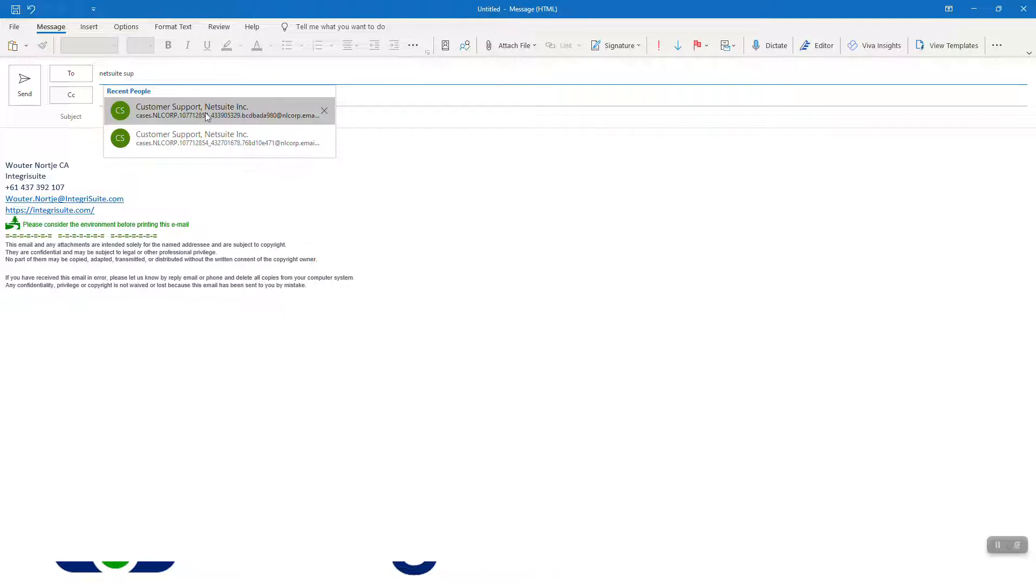
{"action": "left_click", "coordinate": [192, 110]}
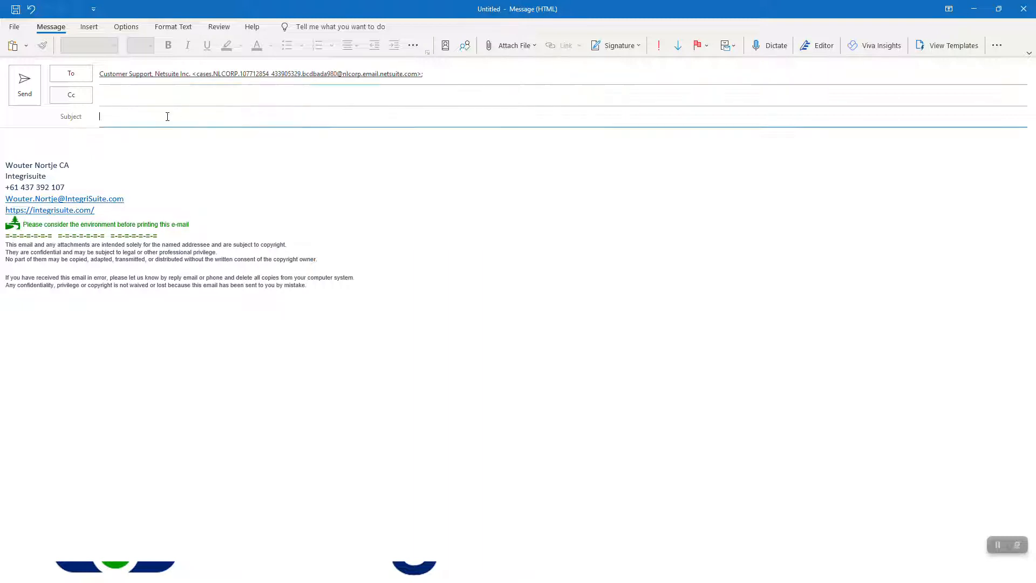
Add subject 'Test Support Video Youtube' and body 'Please help me with Netsuite'; check NetSuite's inbound address
{"action": "type", "text": "Test Support"}
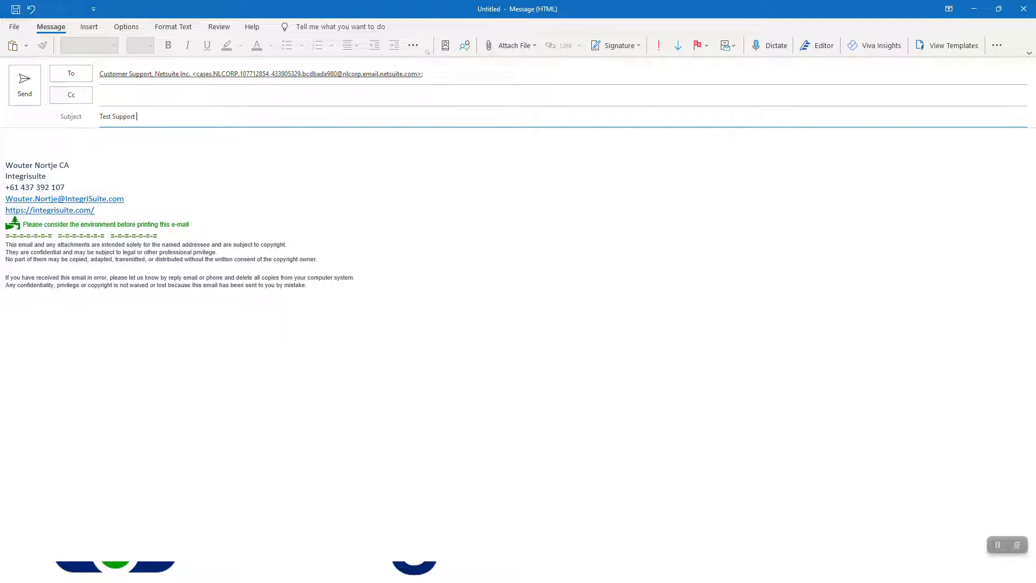
{"action": "type", "text": "Video Youtube"}
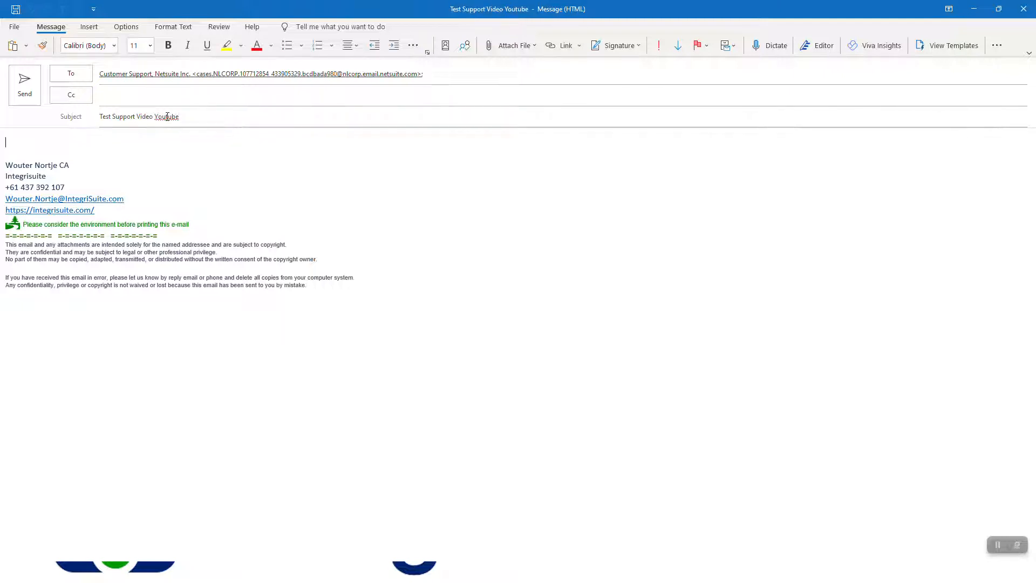
{"action": "type", "text": "Please help"}
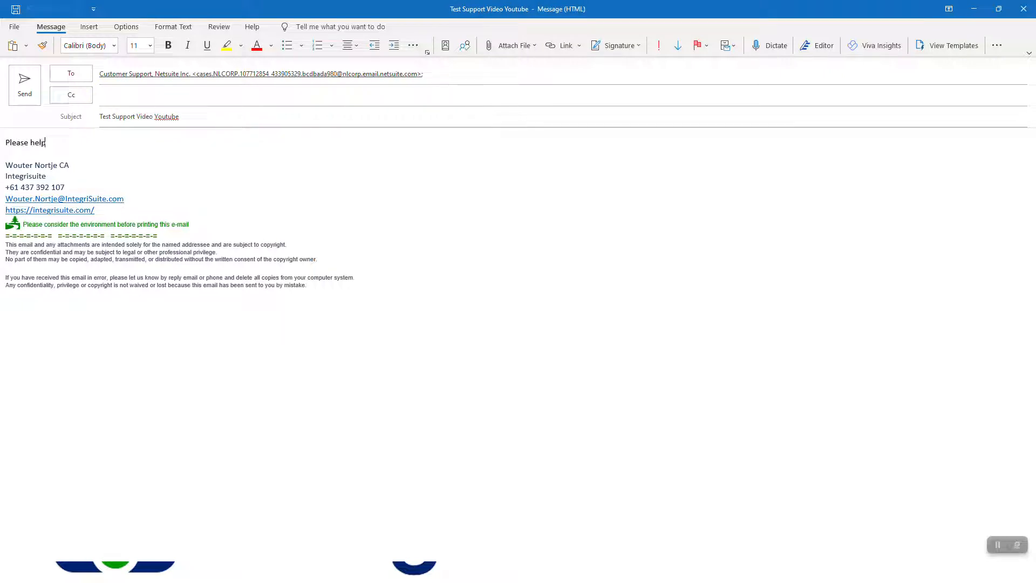
{"action": "type", "text": "me with NE"}
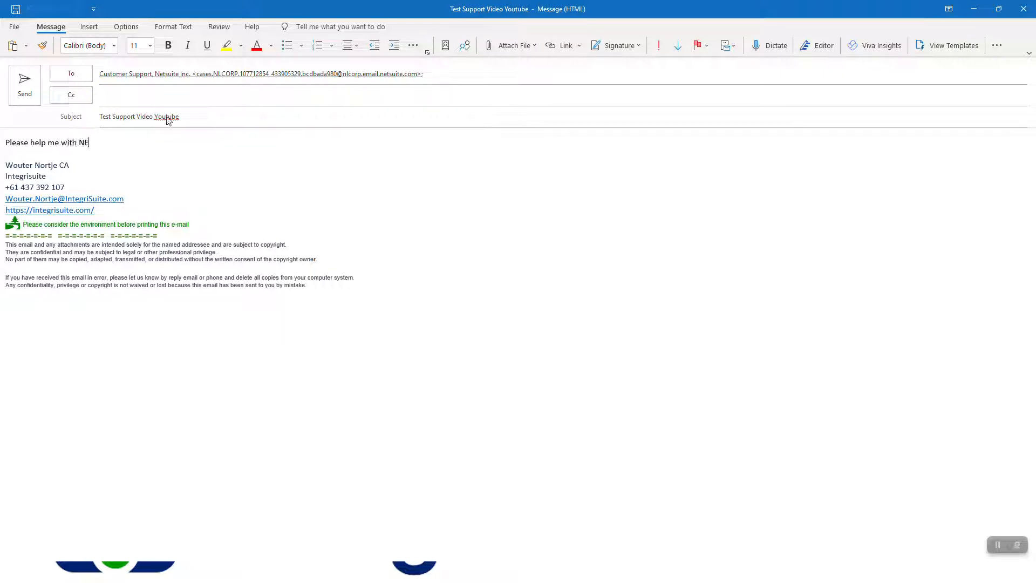
{"action": "type", "text": "tsuite"}
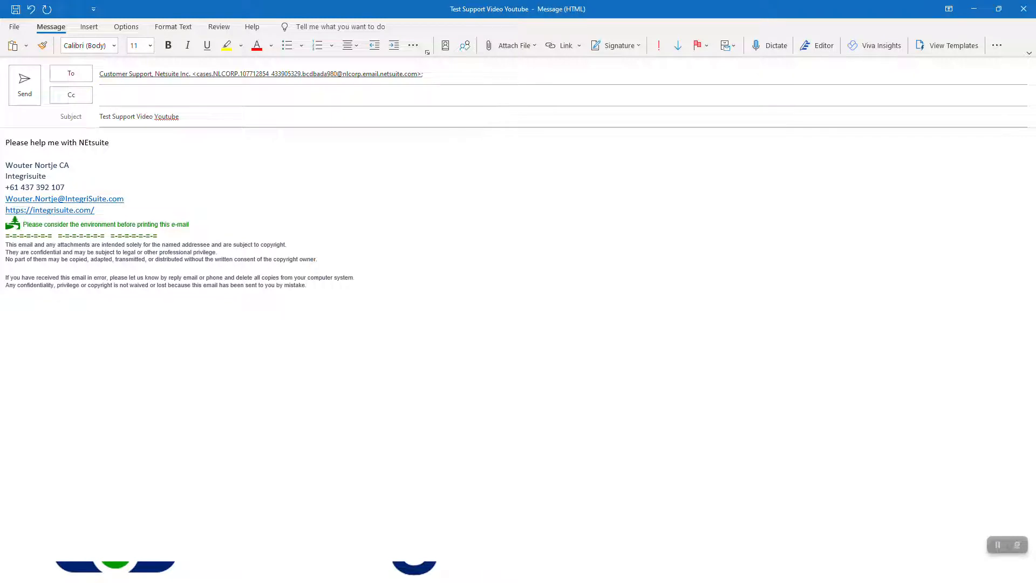
{"action": "left_click", "coordinate": [82, 142]}
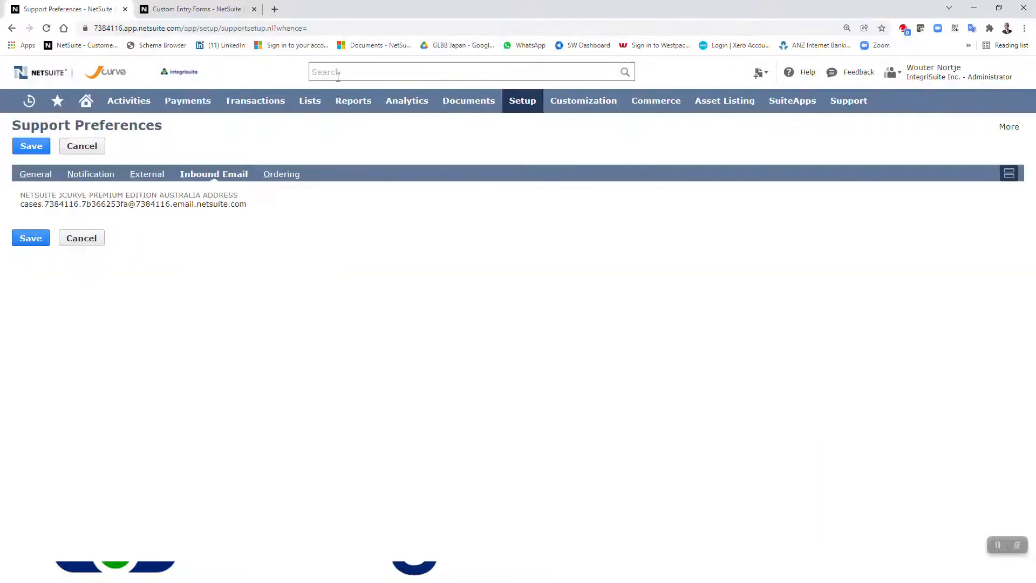
{"action": "mouse_move", "coordinate": [202, 217]}
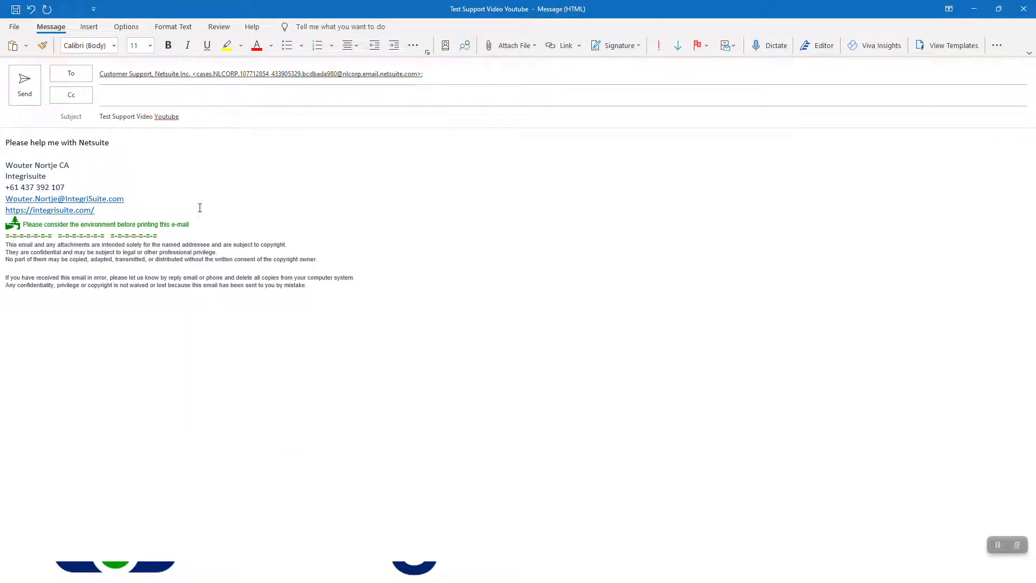
Readdress the test email to Integrisuite Support's case address, send it, and return to NetSuite
{"action": "key", "text": "alt+tab"}
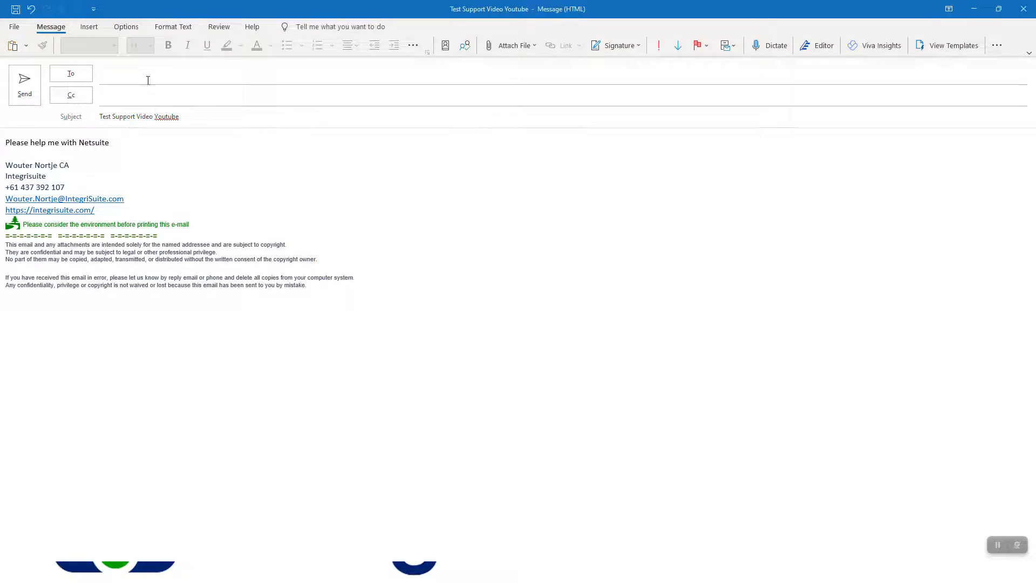
{"action": "type", "text": "interg"}
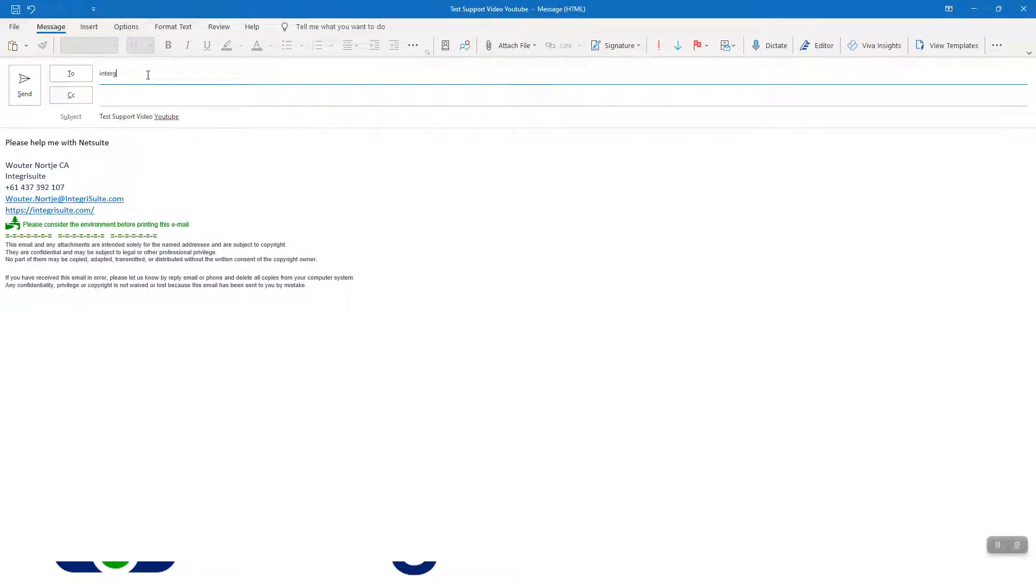
{"action": "type", "text": "inte"}
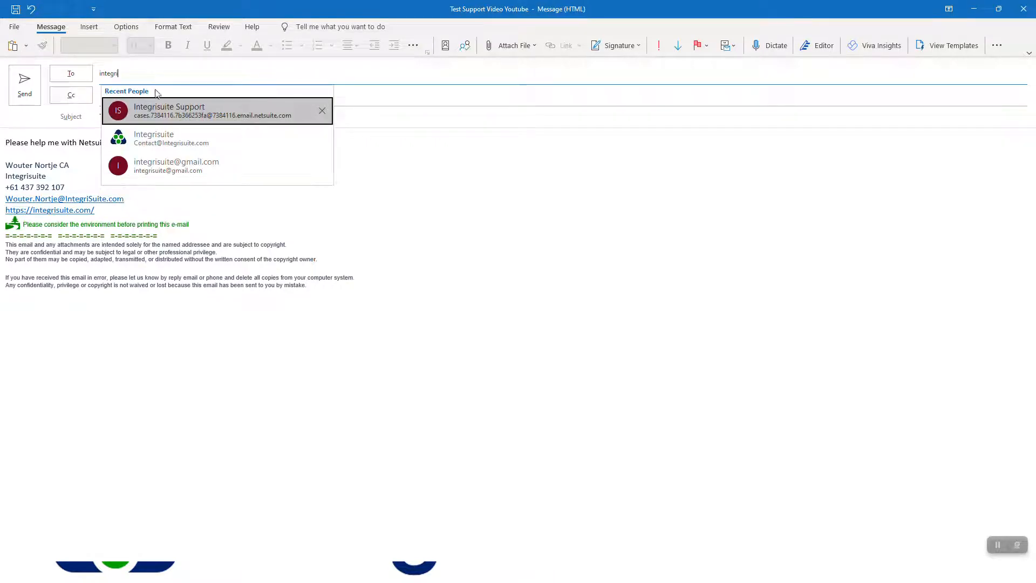
{"action": "mouse_move", "coordinate": [123, 112]}
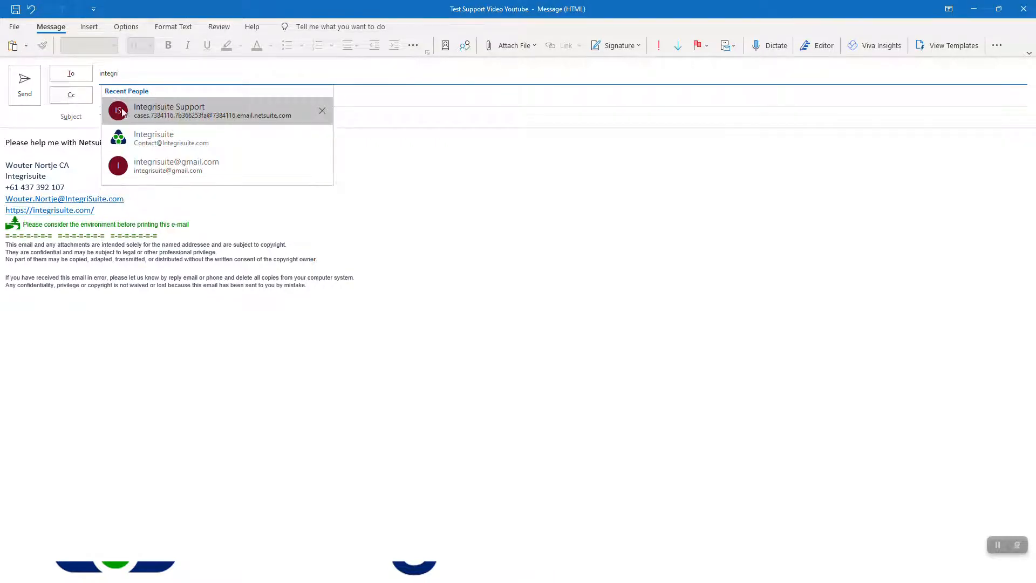
{"action": "left_click", "coordinate": [168, 110]}
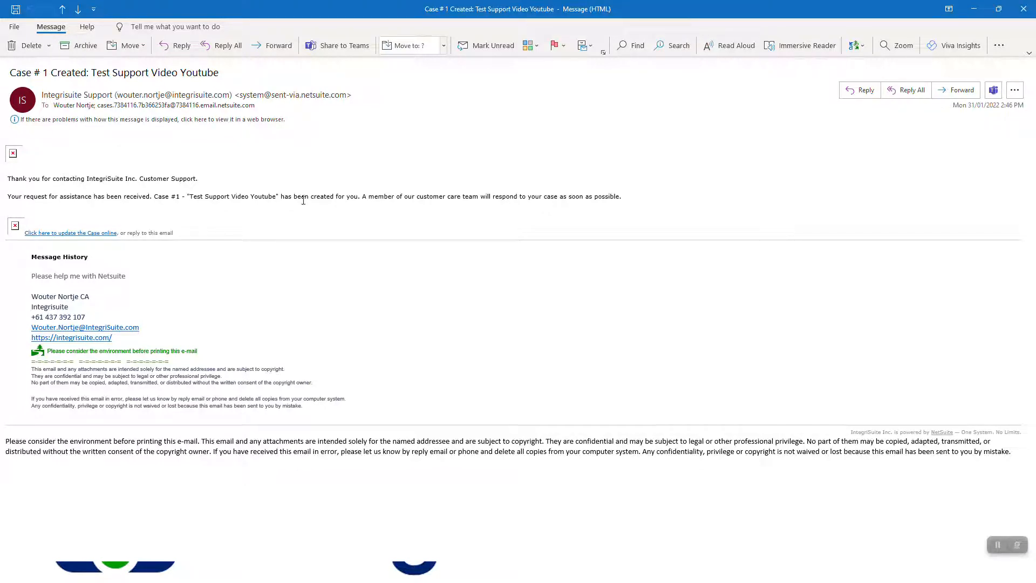
{"action": "key", "text": "alt+tab"}
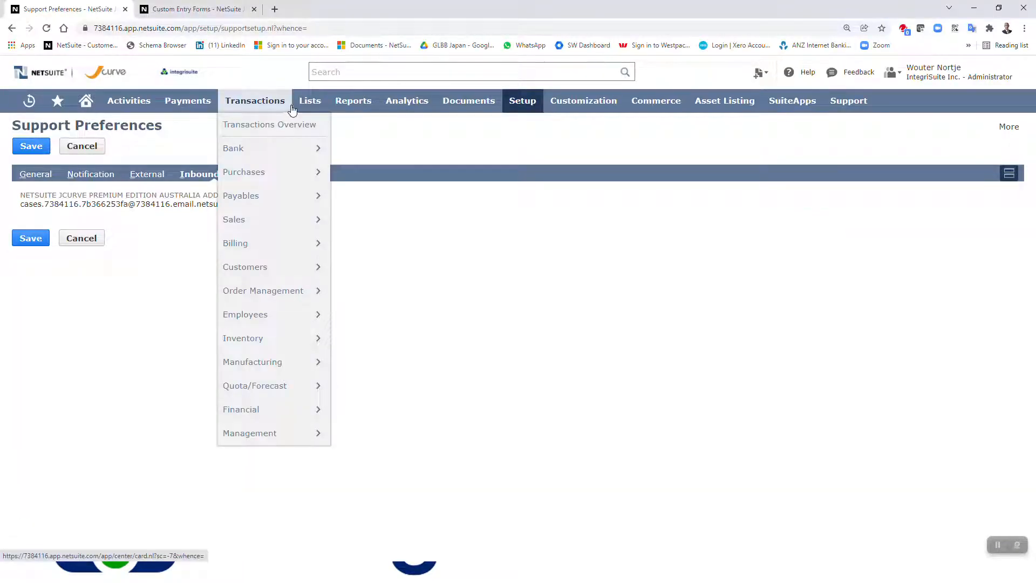
Go to Lists > Support > Cases and open case 'Test Support Video Youtube'
{"action": "left_click", "coordinate": [310, 101]}
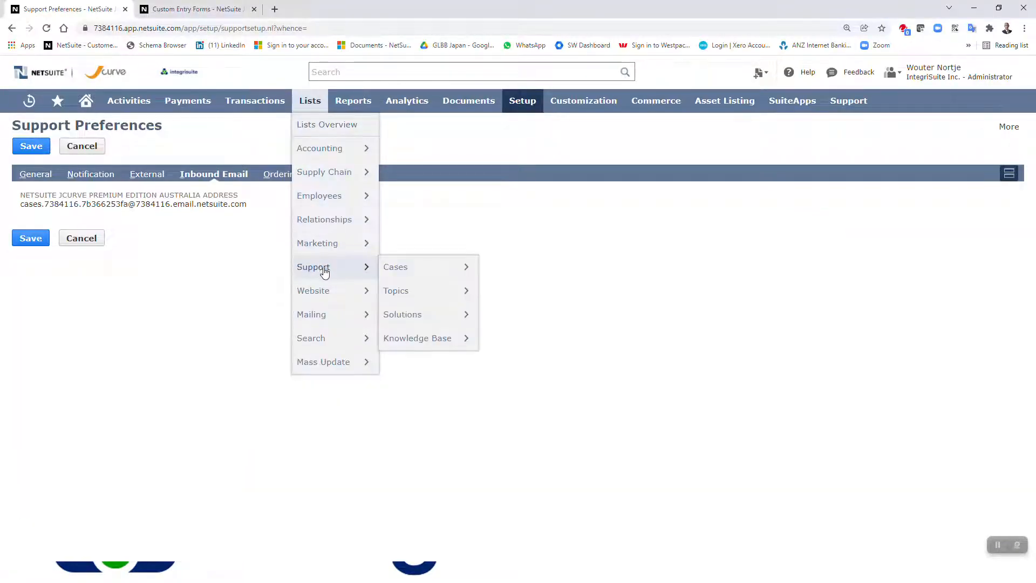
{"action": "left_click", "coordinate": [395, 266]}
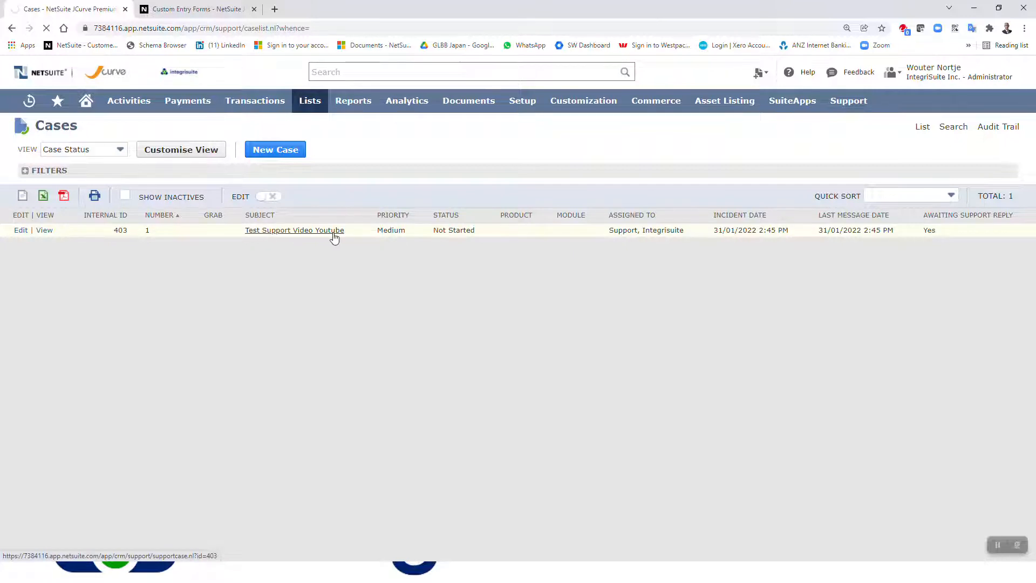
{"action": "left_click", "coordinate": [294, 229]}
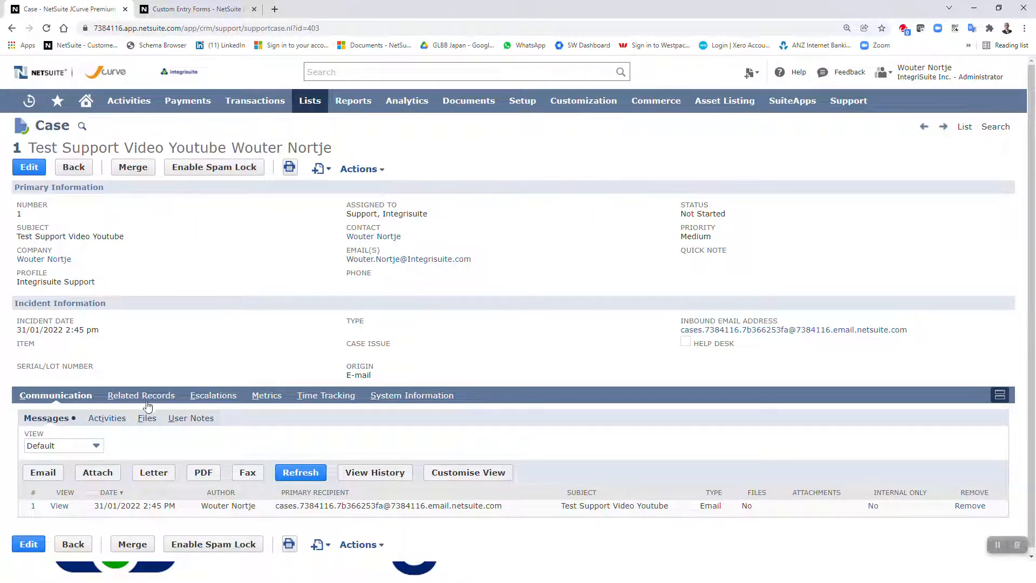
{"action": "mouse_move", "coordinate": [241, 433]}
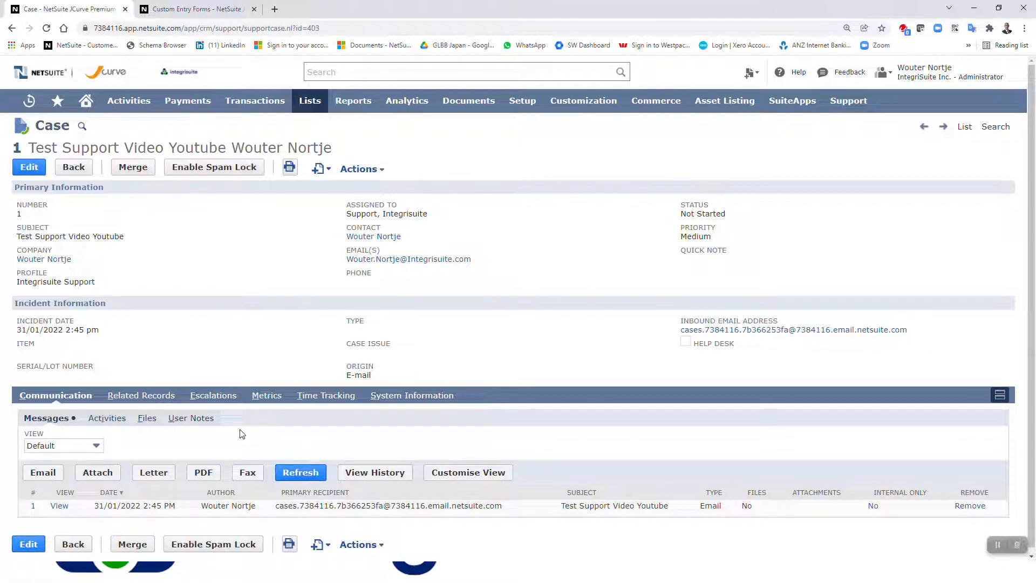
{"action": "left_click", "coordinate": [59, 506]}
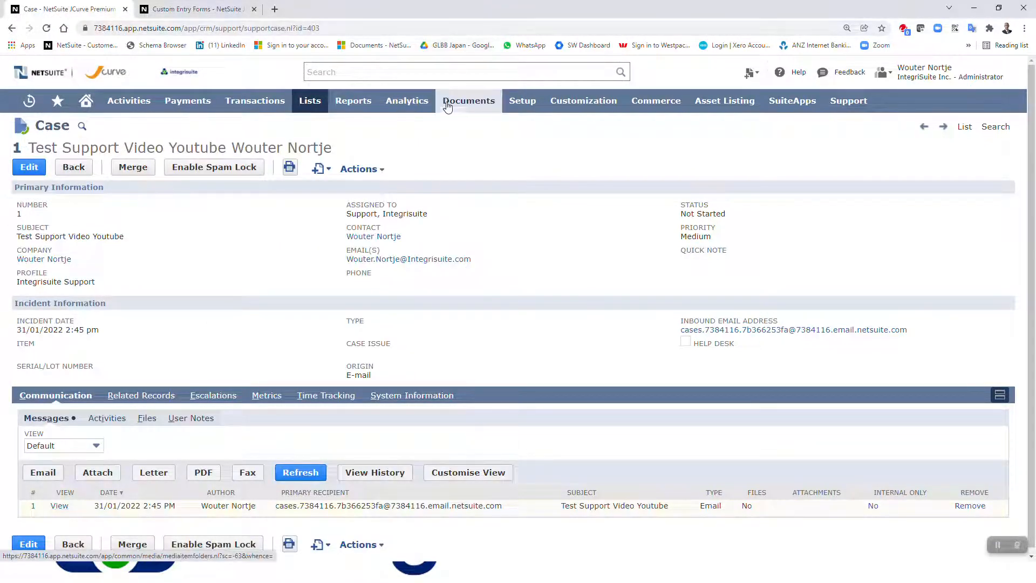
{"action": "mouse_move", "coordinate": [896, 452]}
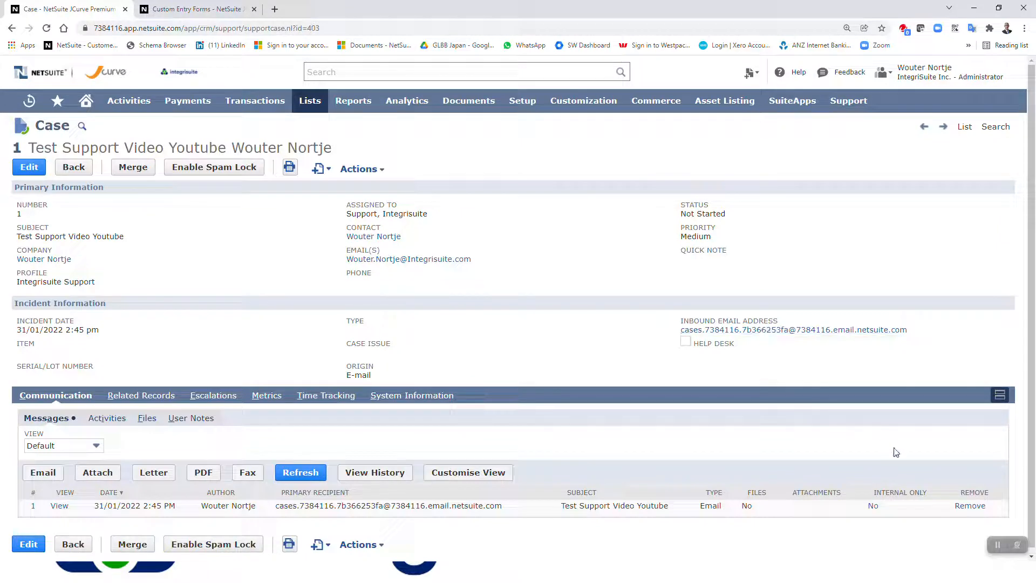
{"action": "key", "text": "alt+tab"}
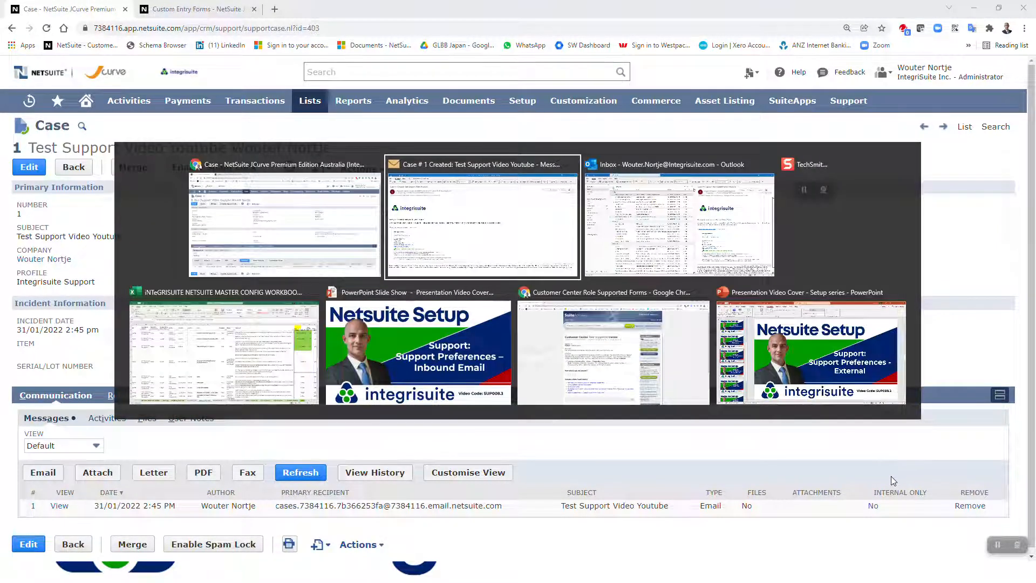